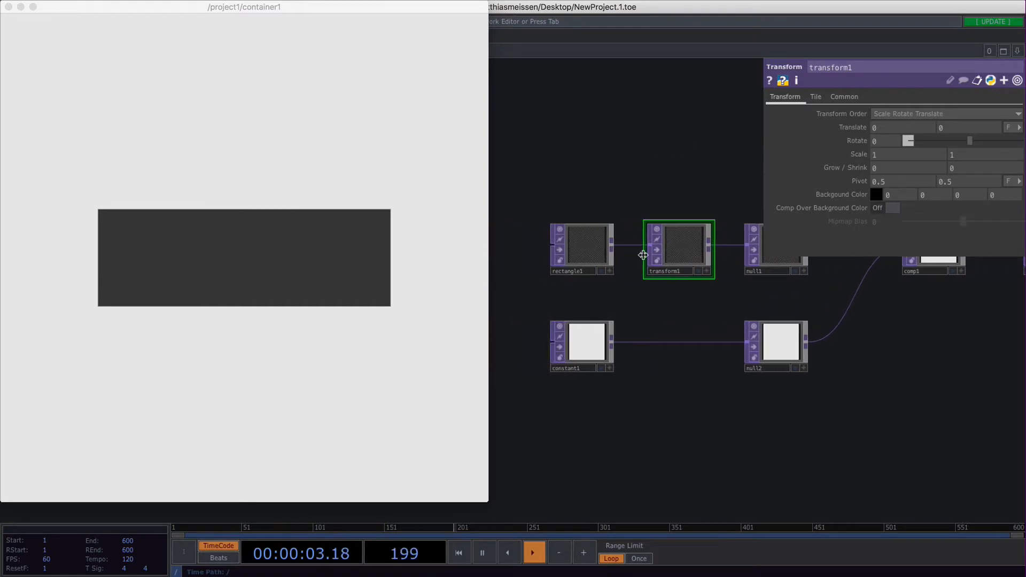
- Select the rectangle1 TOP to show its parameters
{"action": "left_click", "coordinate": [580, 249]}
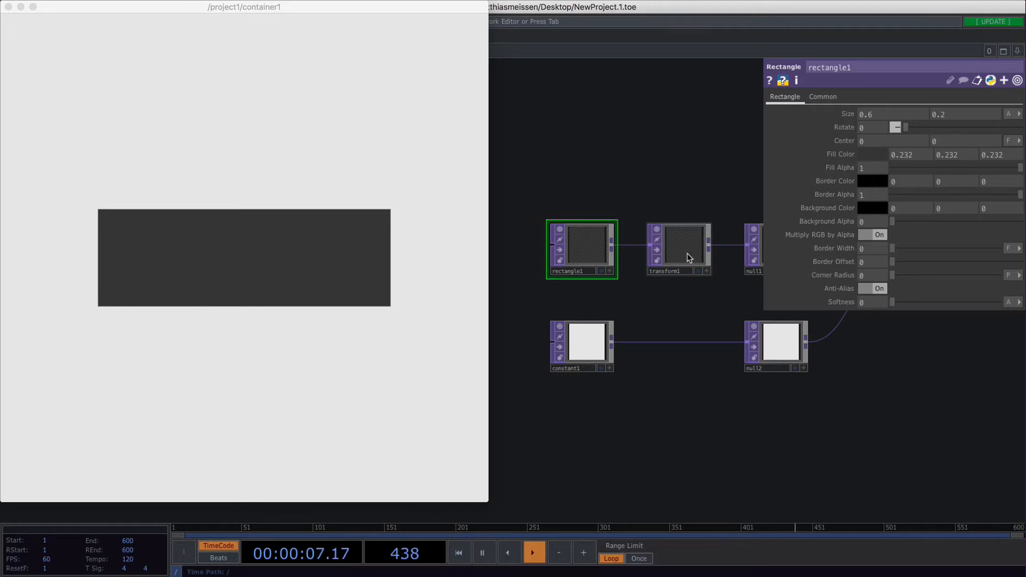
{"action": "left_click", "coordinate": [678, 247]}
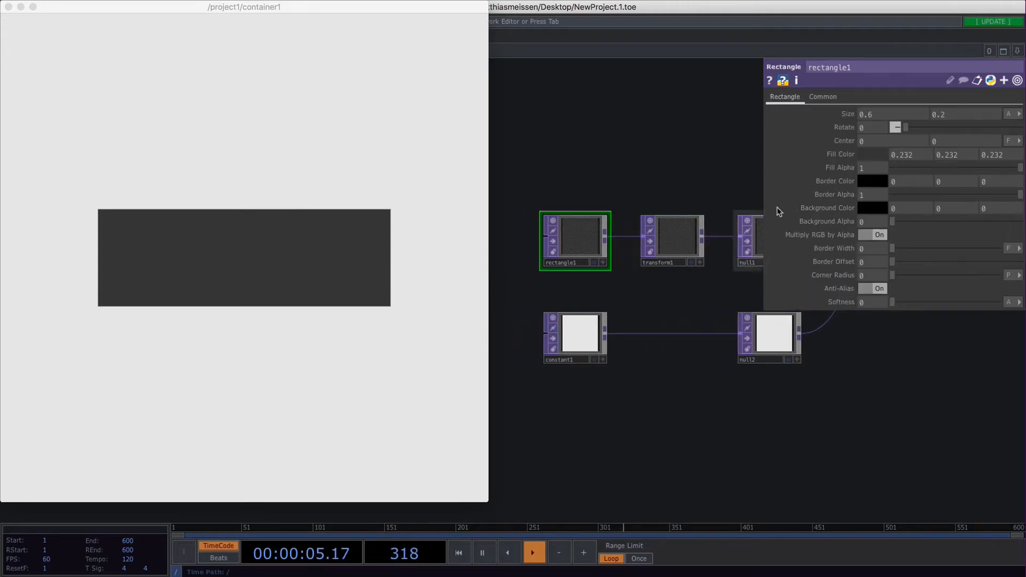
{"action": "left_click", "coordinate": [666, 240]}
{"action": "type", "text": "39"}
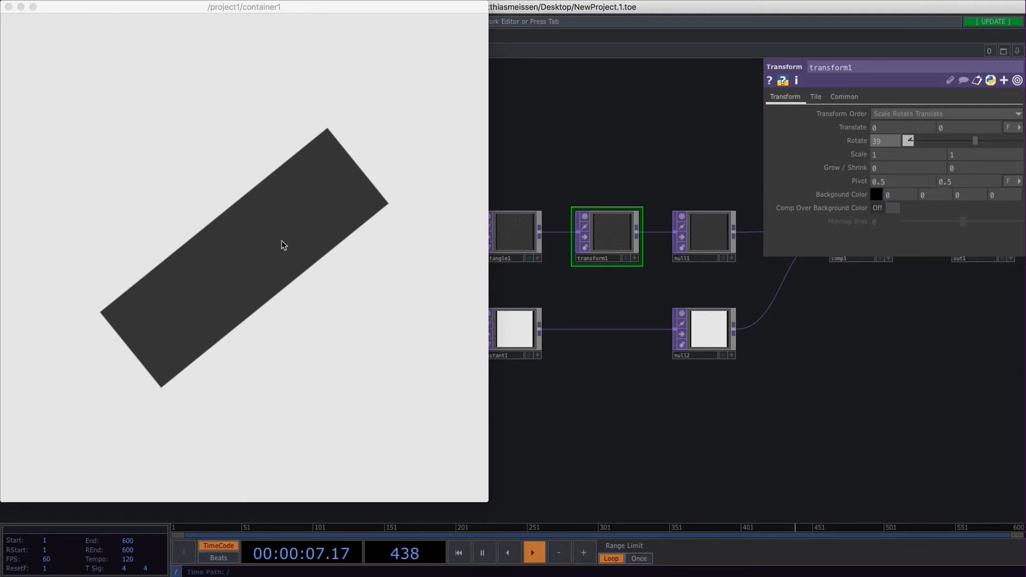
{"action": "left_click_drag", "start_coordinate": [974, 140], "coordinate": [958, 140]}
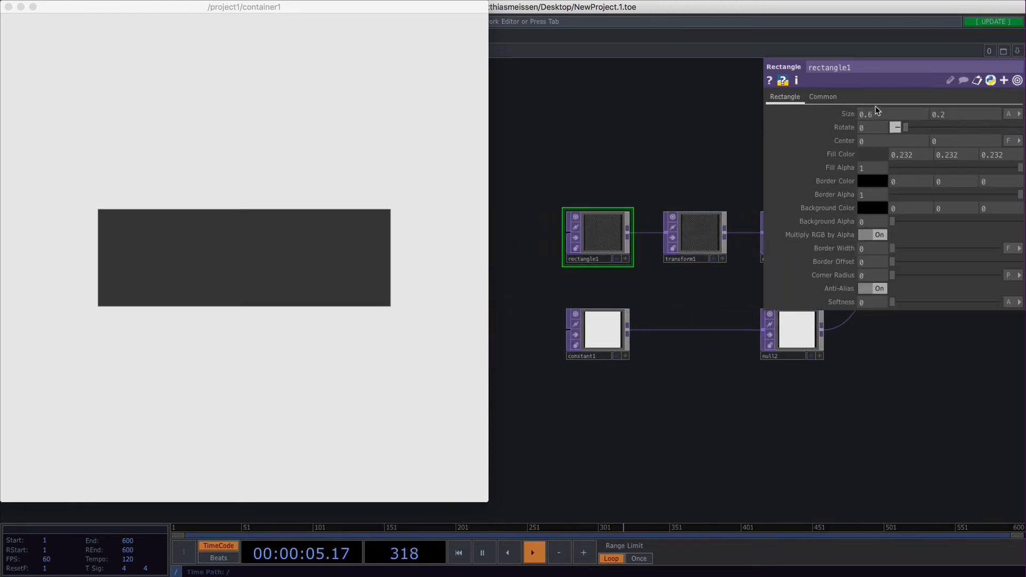
- Set rectangle Size to 1,1 with a black border, then open transform1's Tile Extend options
{"action": "left_click", "coordinate": [865, 113]}
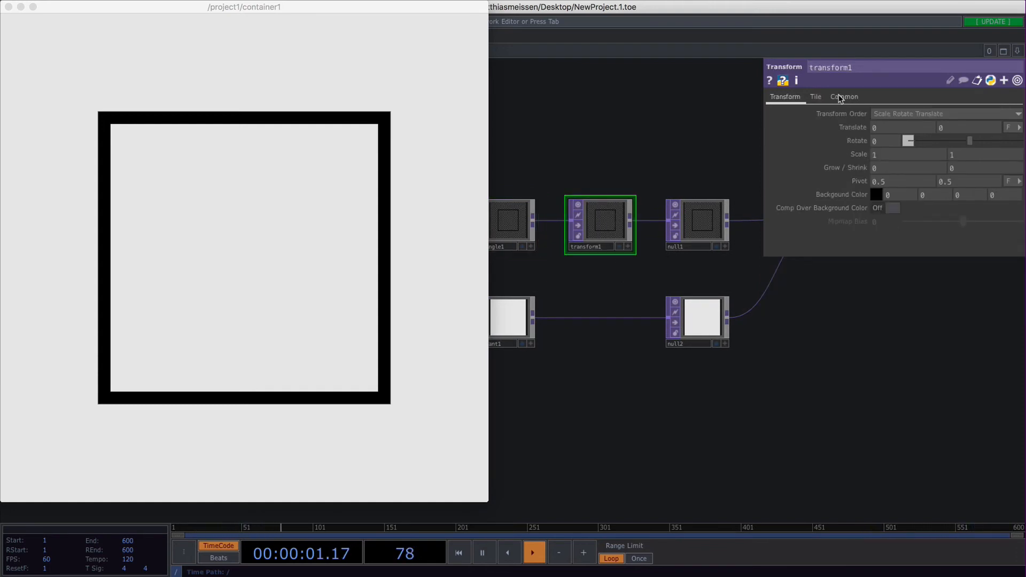
{"action": "left_click", "coordinate": [816, 96]}
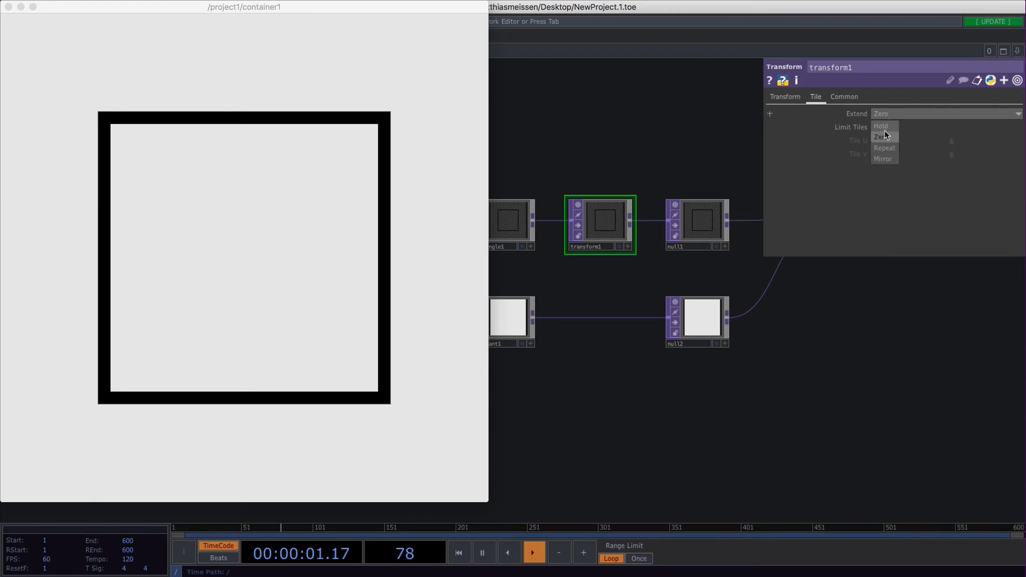
- Set transform Extend to Repeat and Scale to 0.2 0.2 for a 5-by-5 grid
{"action": "left_click", "coordinate": [884, 148]}
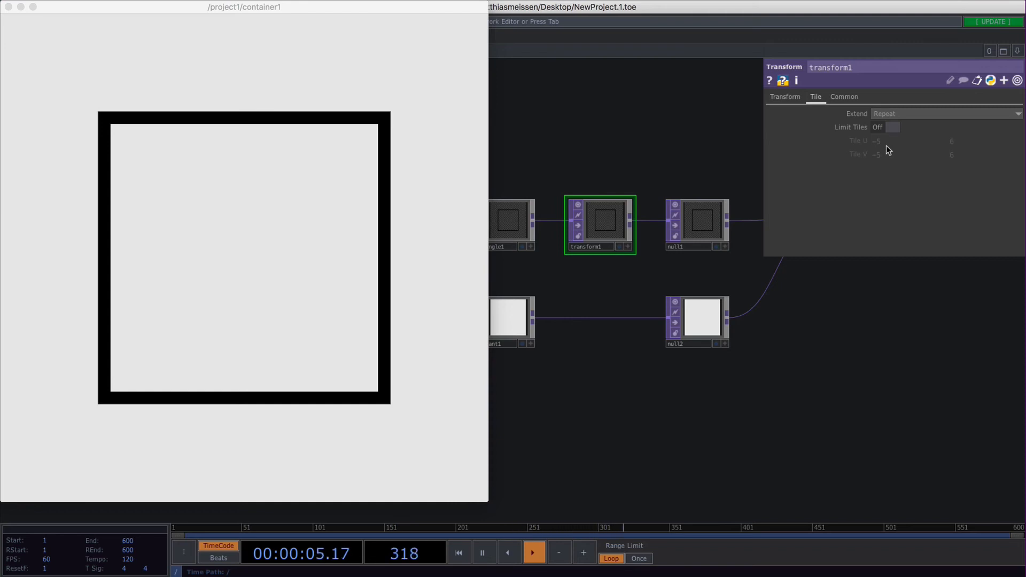
{"action": "left_click", "coordinate": [784, 96]}
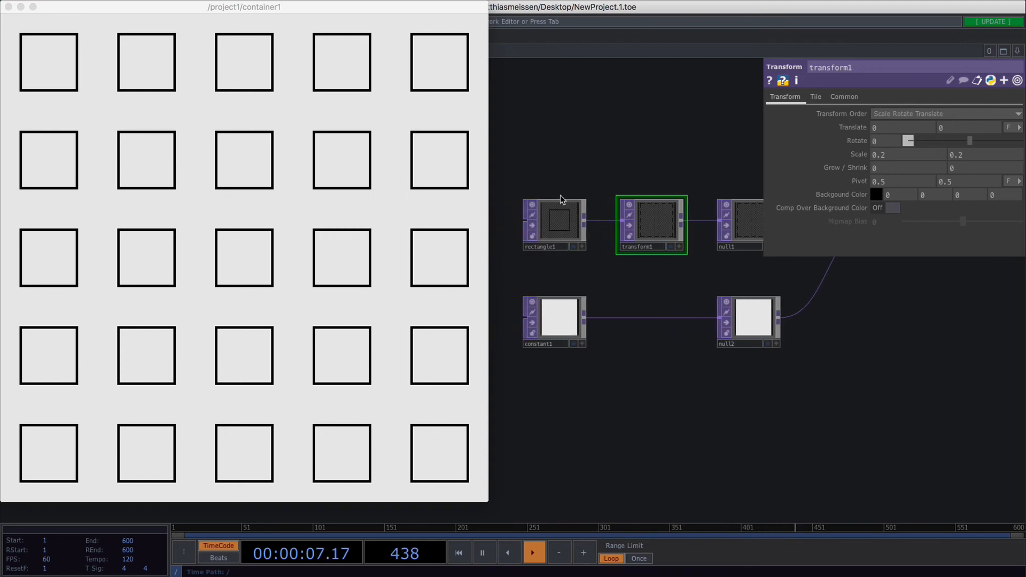
- Set rectangle1 Size 1 1, Fill Alpha 0 and Border Width about 0.02
{"action": "left_click", "coordinate": [553, 222]}
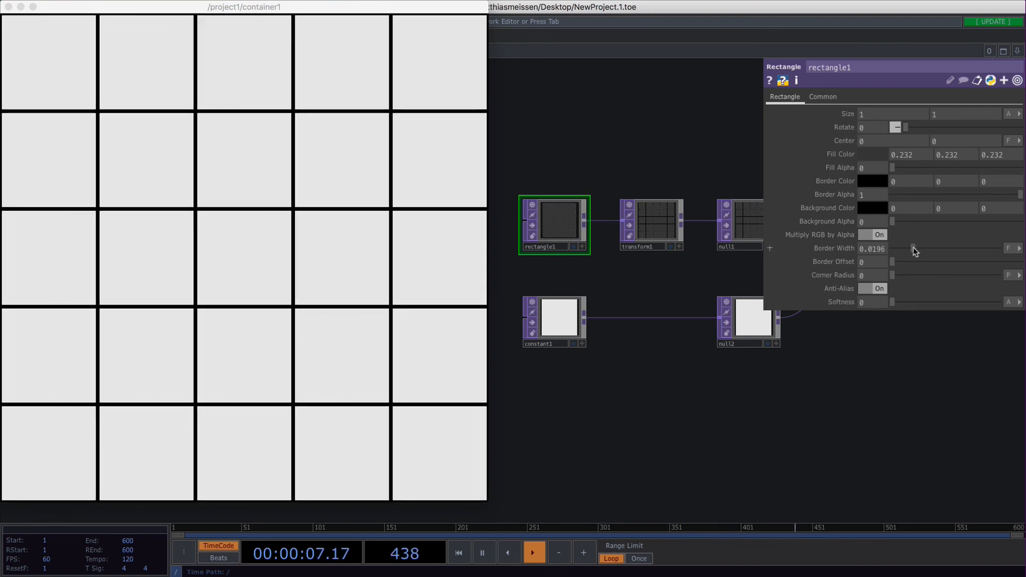
- Thin the border, set transform Scale to 0.1 0.1, and make the border 0.341 grey
{"action": "left_click_drag", "start_coordinate": [912, 248], "coordinate": [906, 248]}
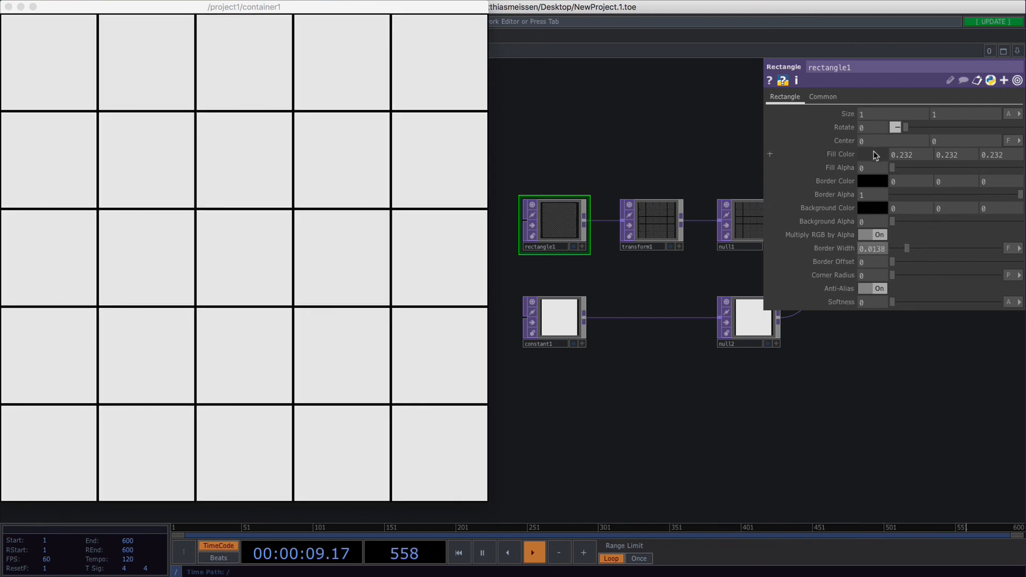
{"action": "left_click", "coordinate": [877, 181]}
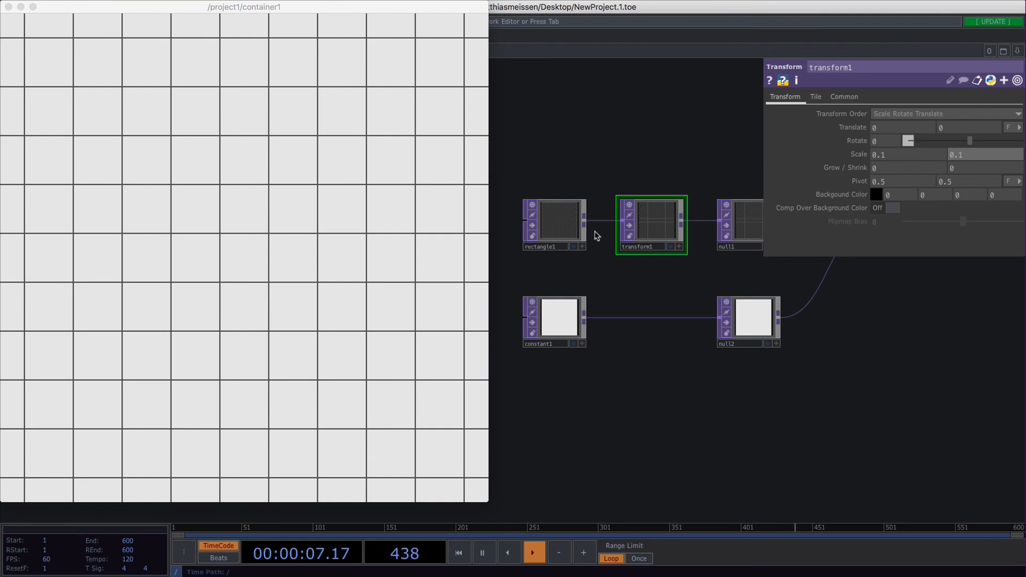
{"action": "left_click", "coordinate": [554, 224]}
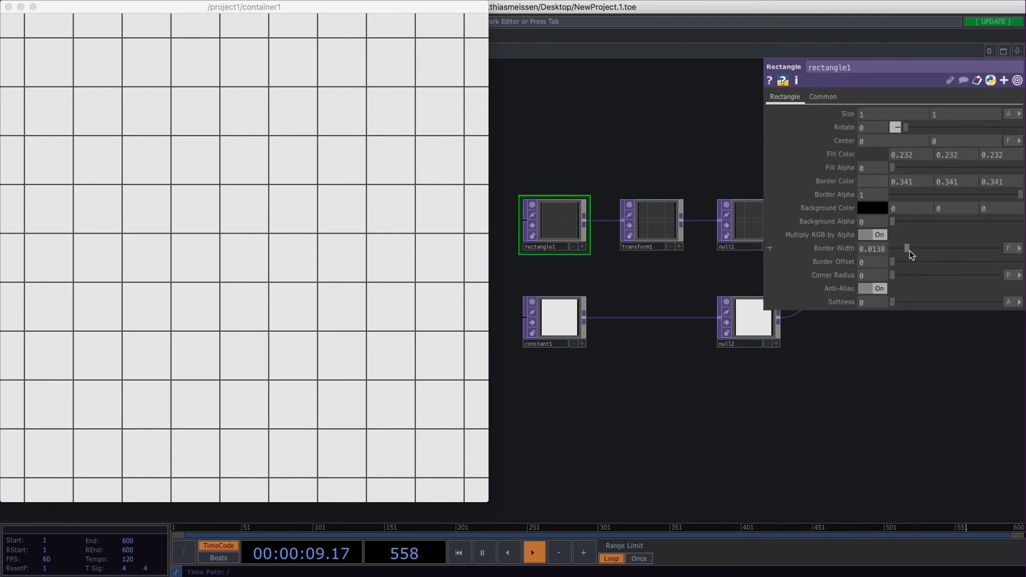
{"action": "left_click_drag", "start_coordinate": [908, 248], "coordinate": [912, 248]}
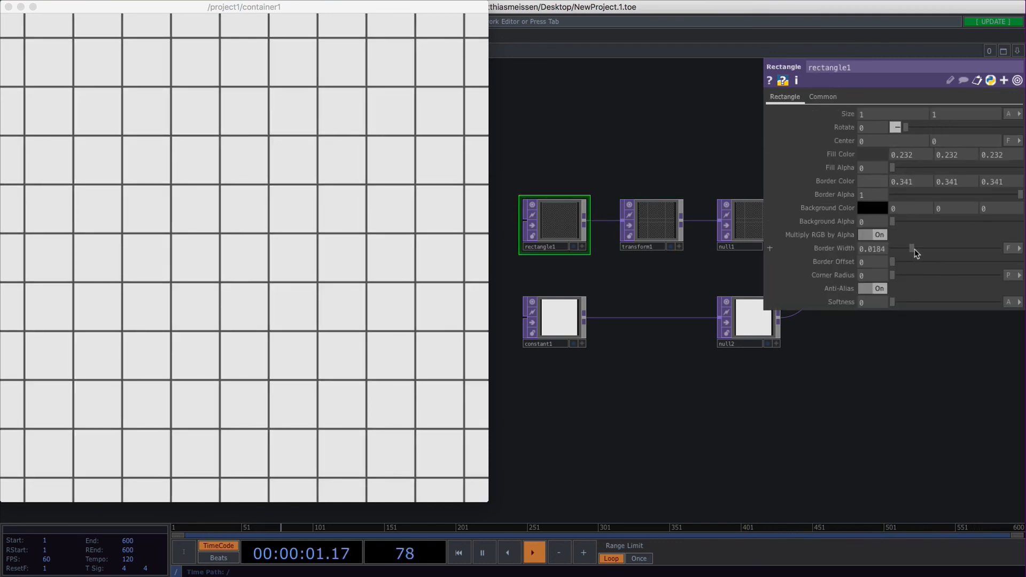